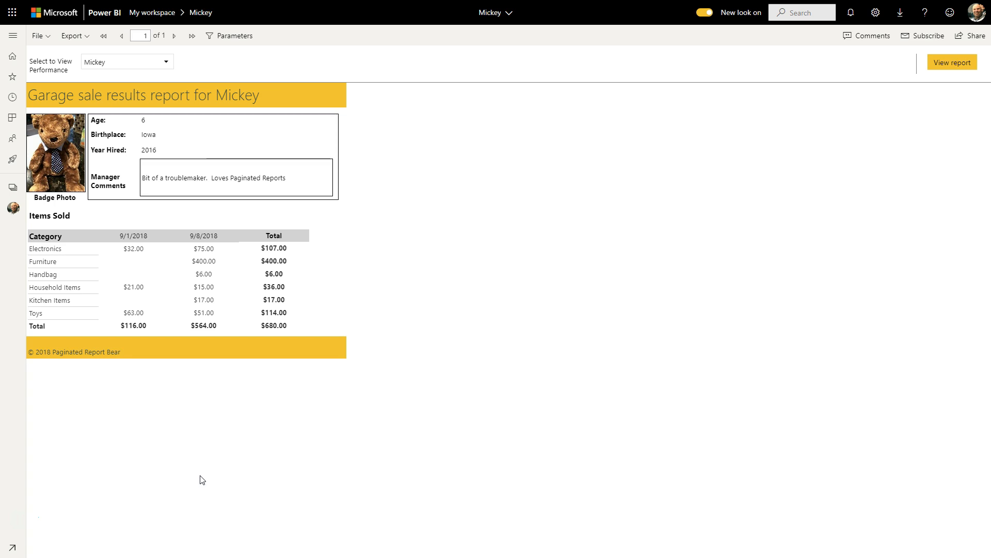
Step: Copy the Subscription Blog Post channel's email address from its options menu
{"action": "left_click", "coordinate": [382, 423]}
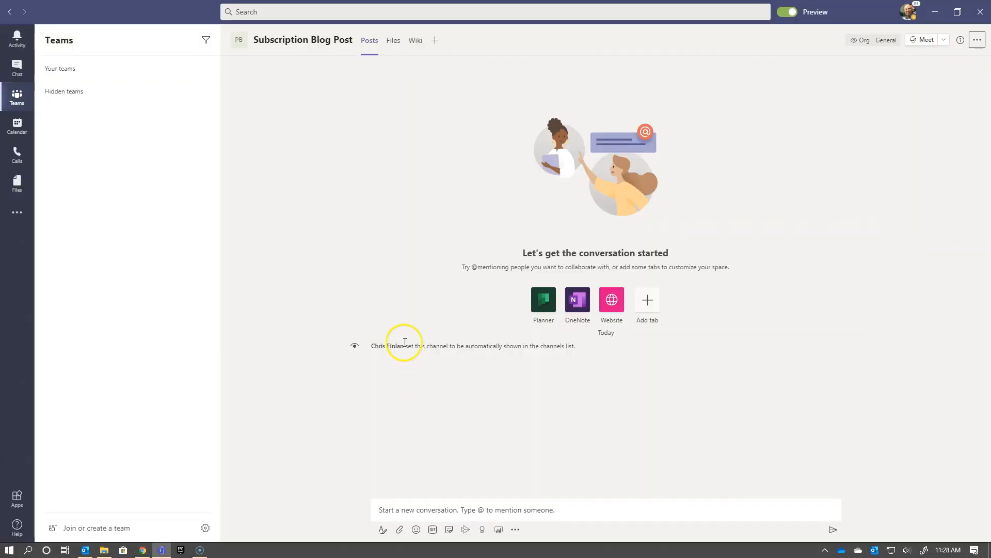
{"action": "mouse_move", "coordinate": [302, 69]}
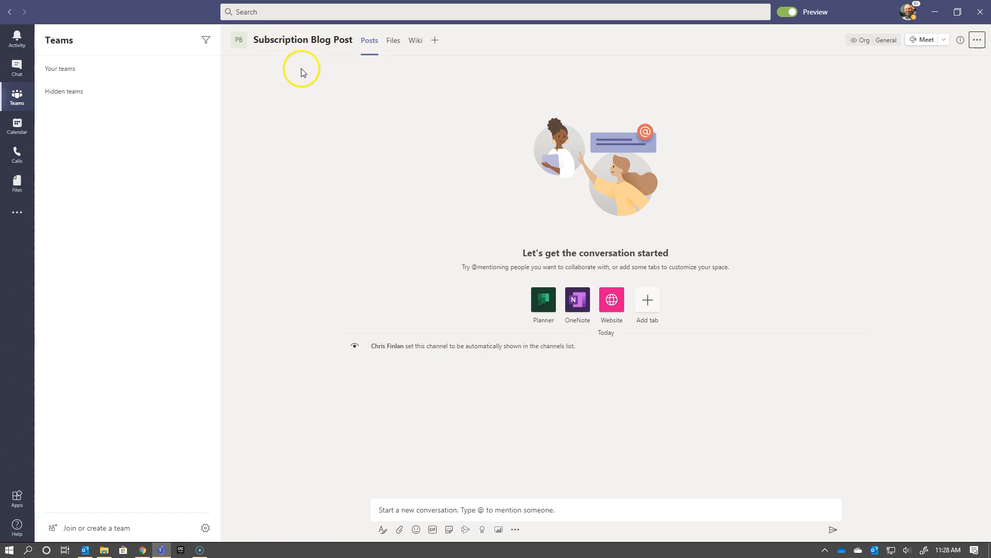
{"action": "mouse_move", "coordinate": [953, 86]}
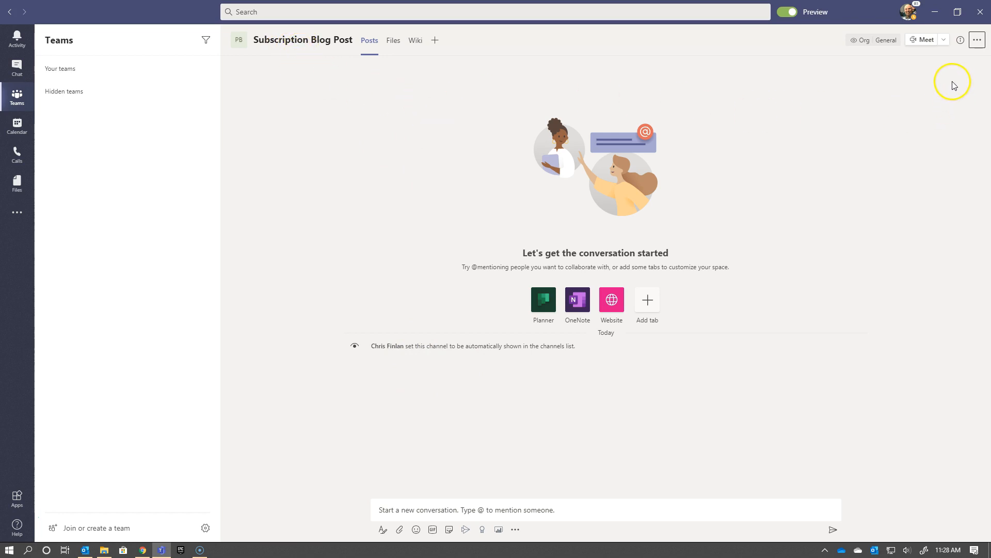
{"action": "left_click", "coordinate": [977, 40]}
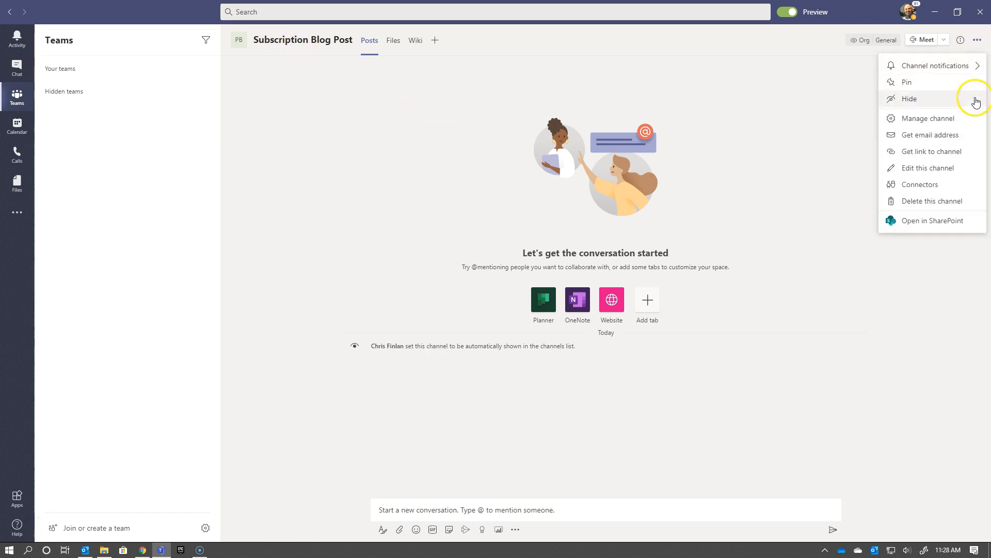
{"action": "left_click", "coordinate": [928, 134]}
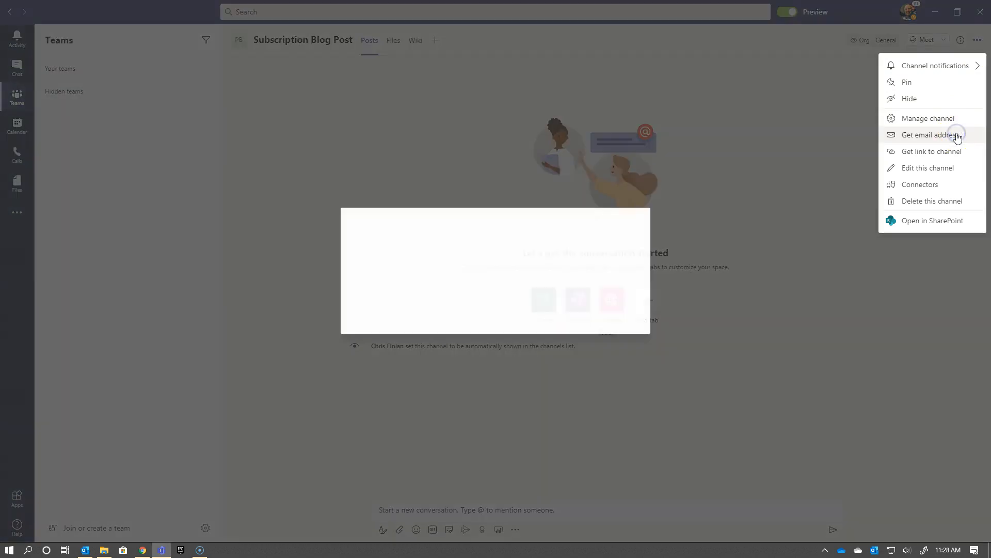
{"action": "left_click", "coordinate": [929, 135]}
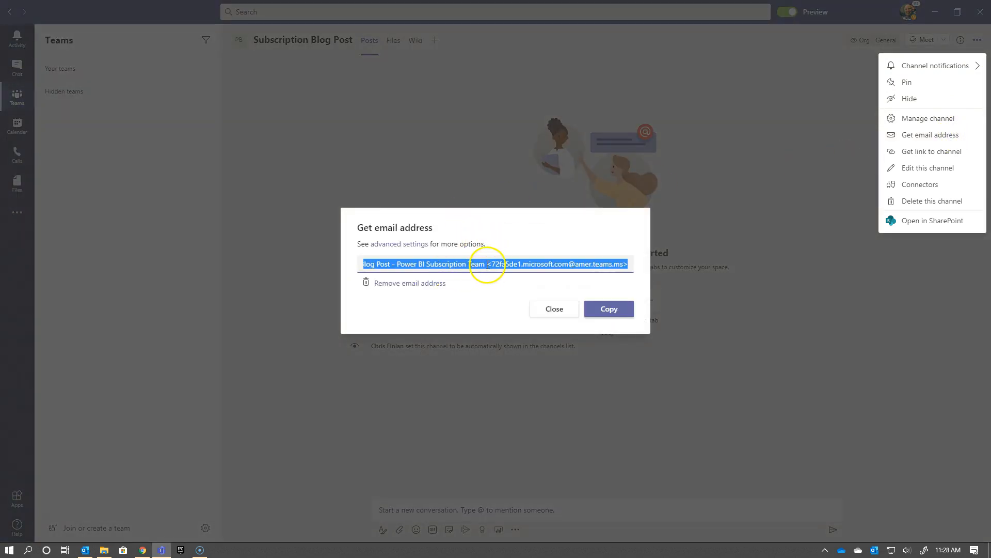
{"action": "left_click", "coordinate": [554, 309]}
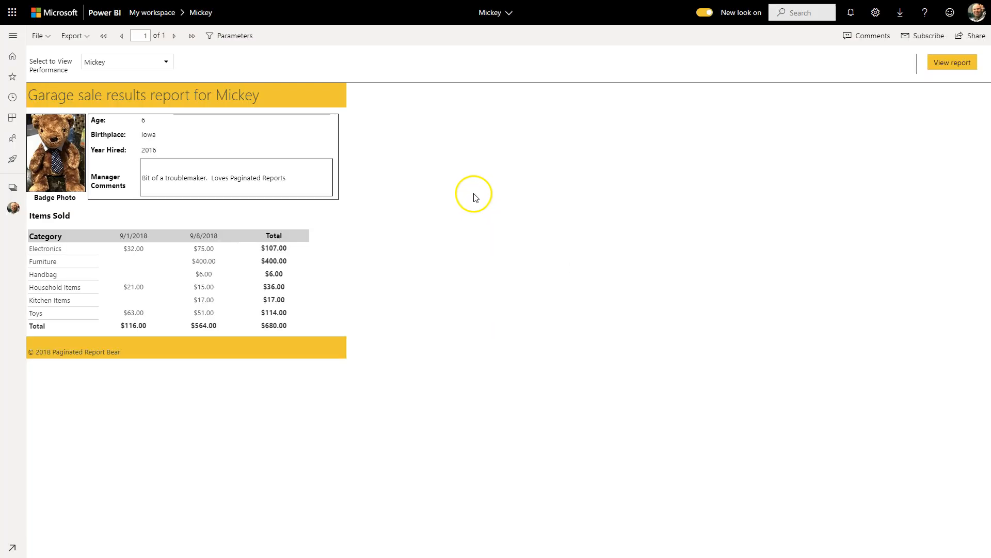
{"action": "mouse_move", "coordinate": [258, 80]}
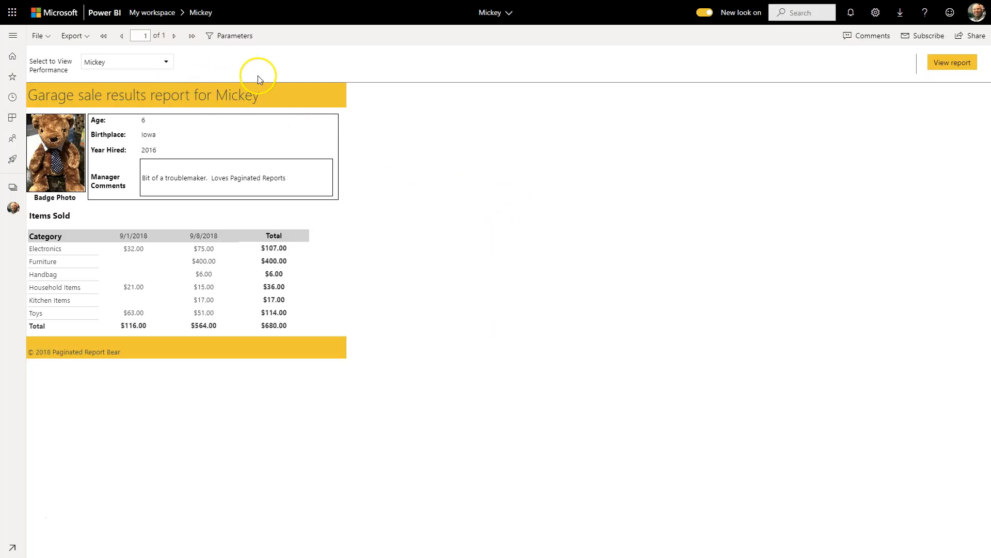
{"action": "mouse_move", "coordinate": [929, 36]}
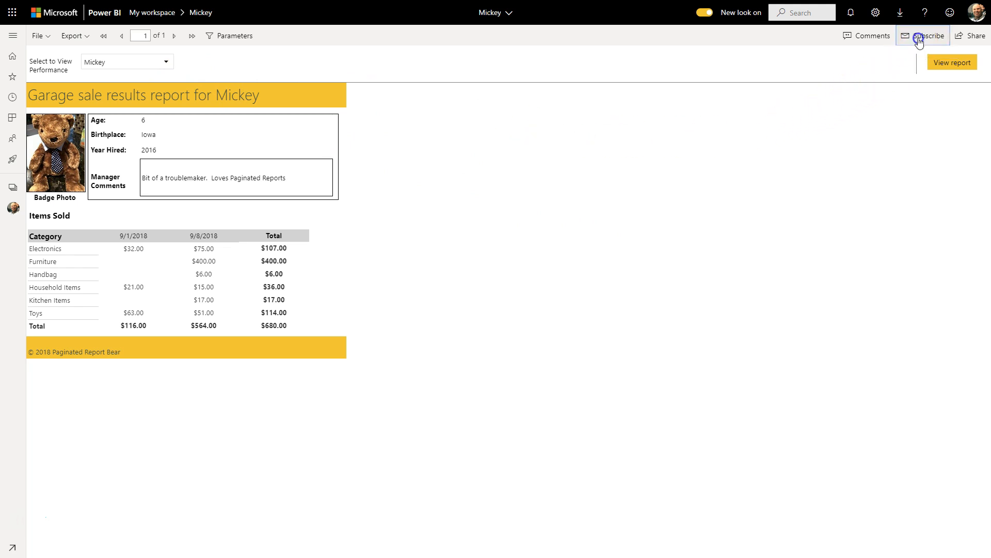
Step: Create a new Mickey report subscription in Microsoft Excel (.xlsx) format and remove the default recipient
{"action": "left_click", "coordinate": [927, 35]}
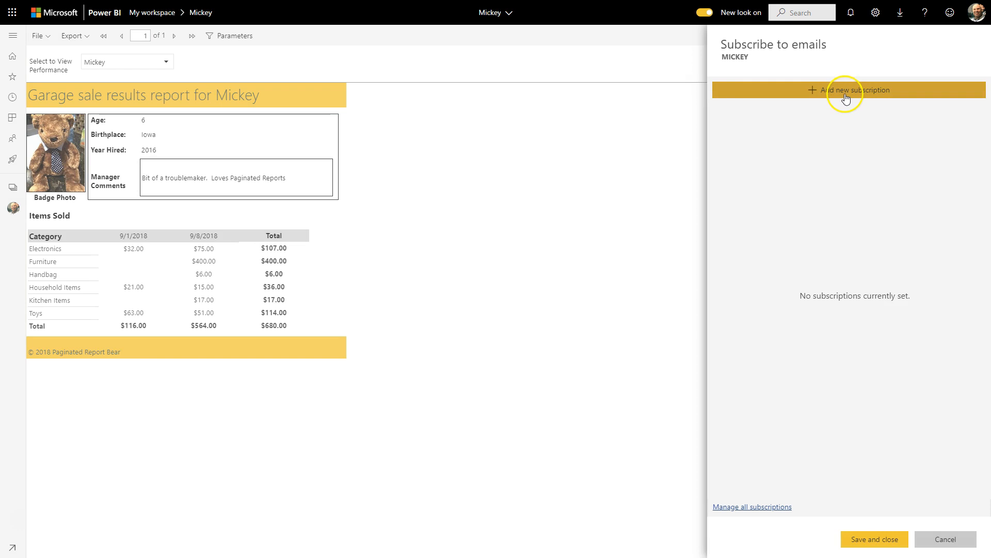
{"action": "left_click", "coordinate": [849, 90]}
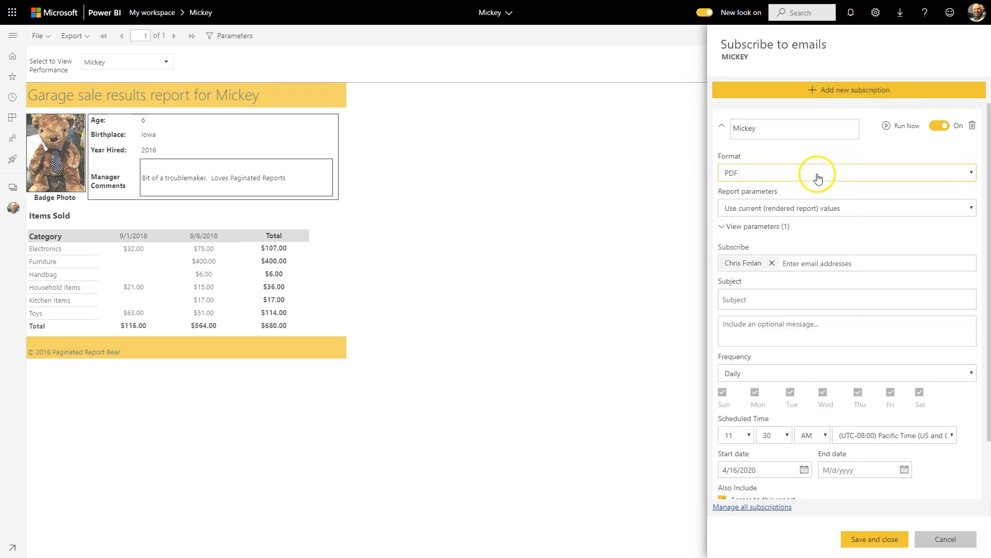
{"action": "left_click", "coordinate": [846, 173]}
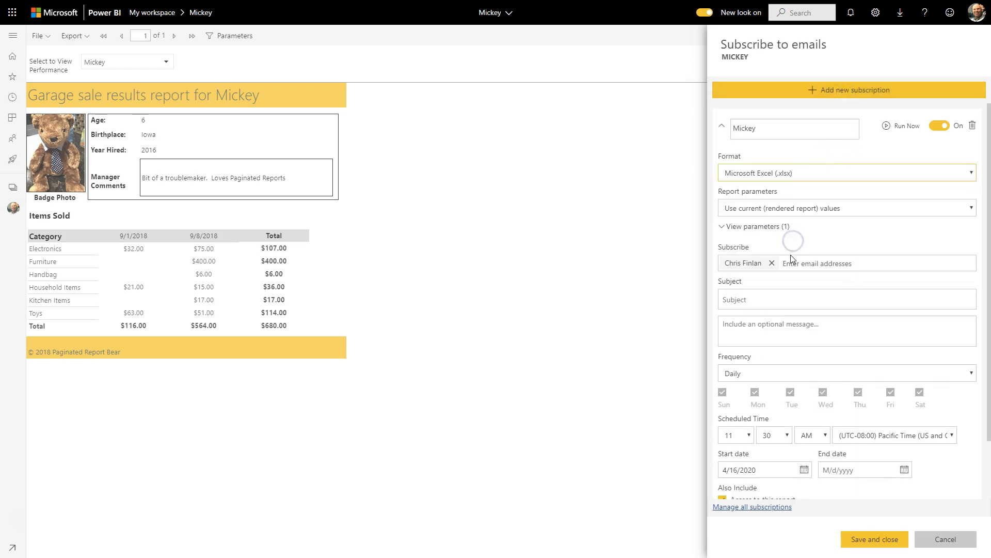
{"action": "mouse_move", "coordinate": [784, 263]}
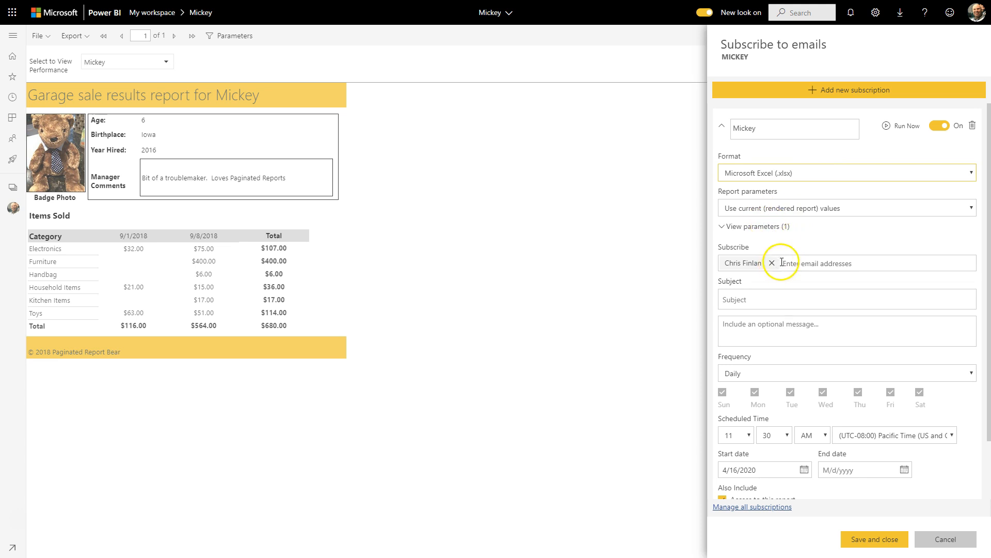
{"action": "left_click", "coordinate": [774, 264]}
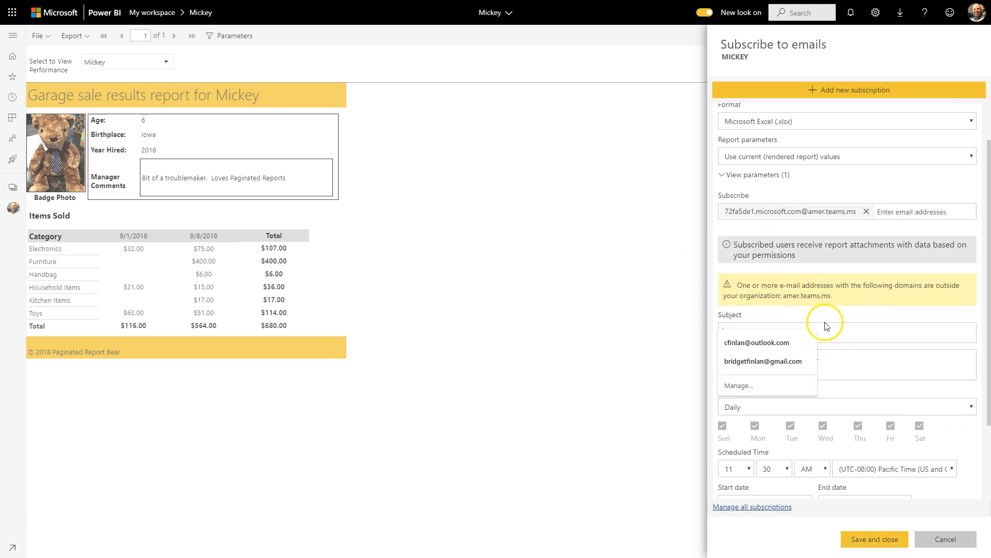
Step: Enter subject "Today's daily report" and message "Here is the latest on the garage sale"
{"action": "type", "text": "Today"}
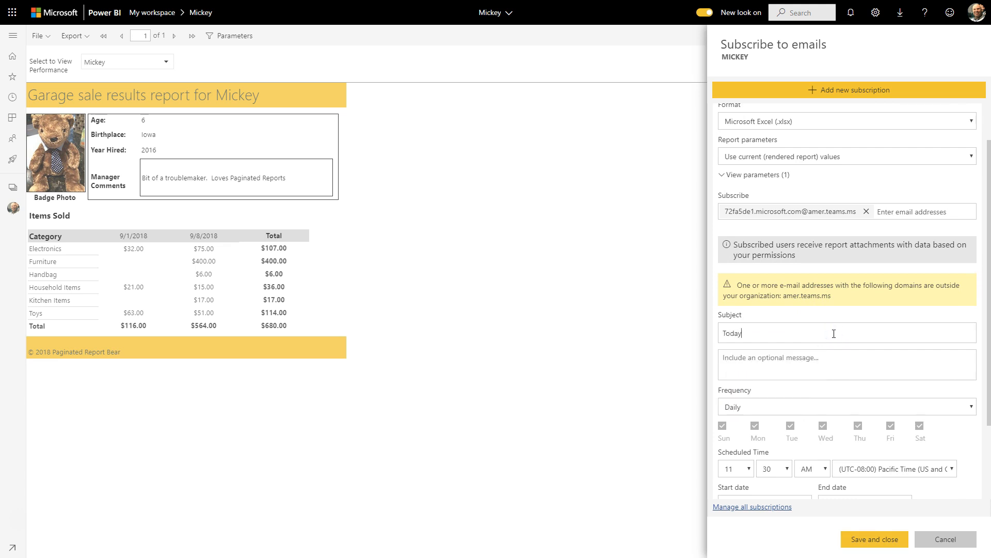
{"action": "type", "text": "'s daily report"}
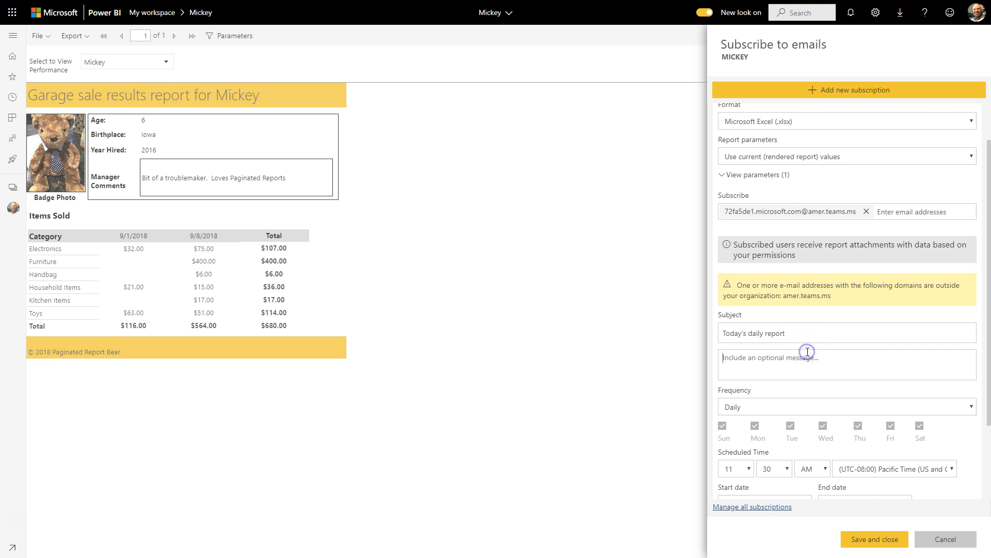
{"action": "type", "text": "Here is"}
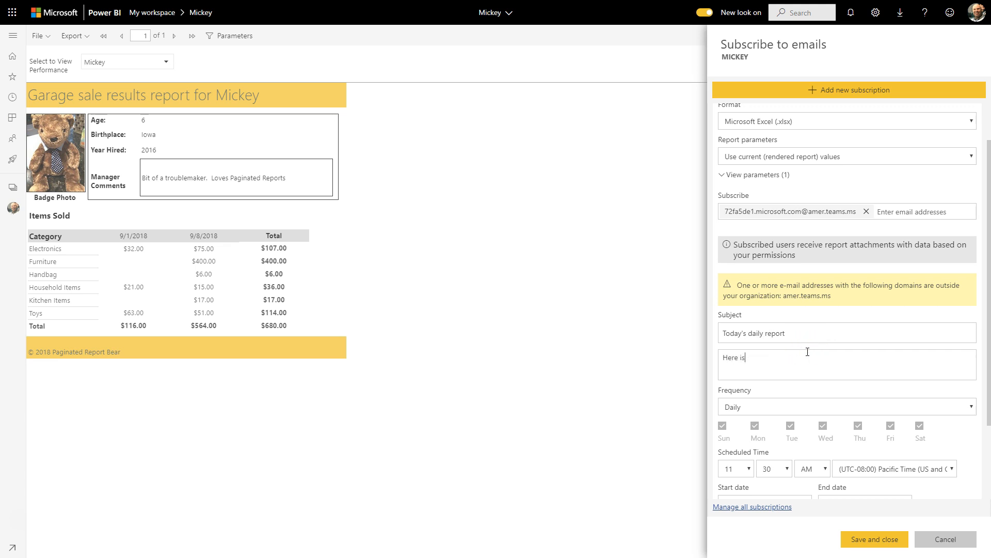
{"action": "type", "text": "the latest one"}
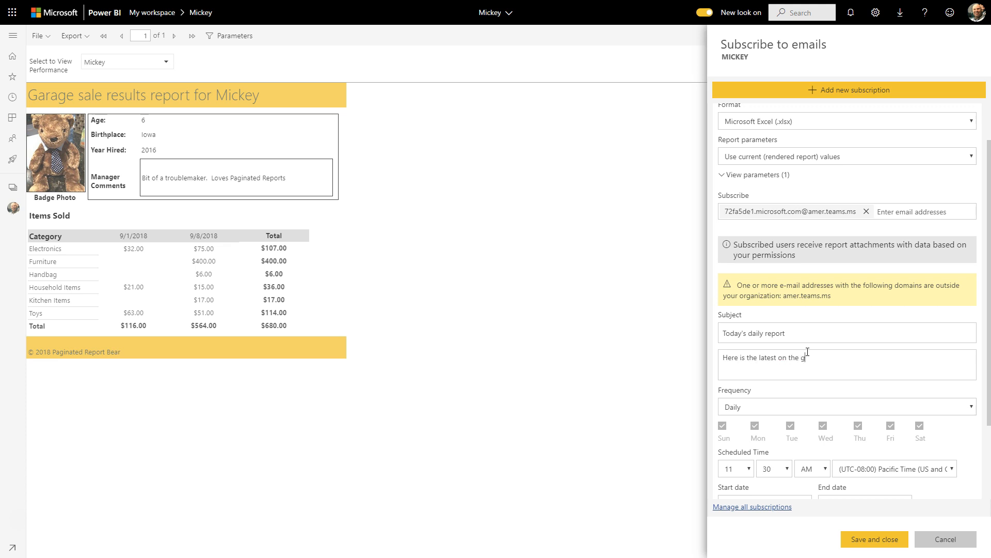
{"action": "type", "text": "arage"}
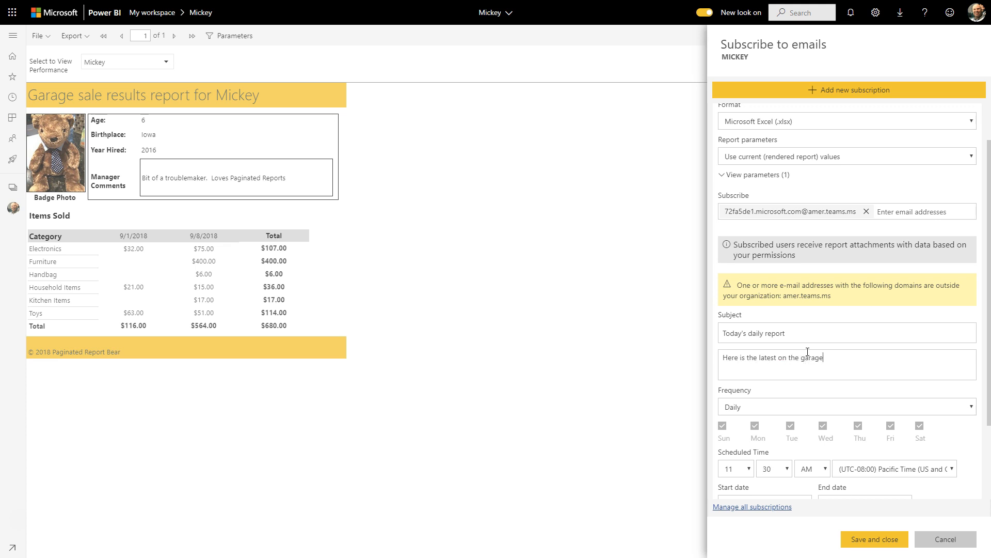
{"action": "type", "text": "sale"}
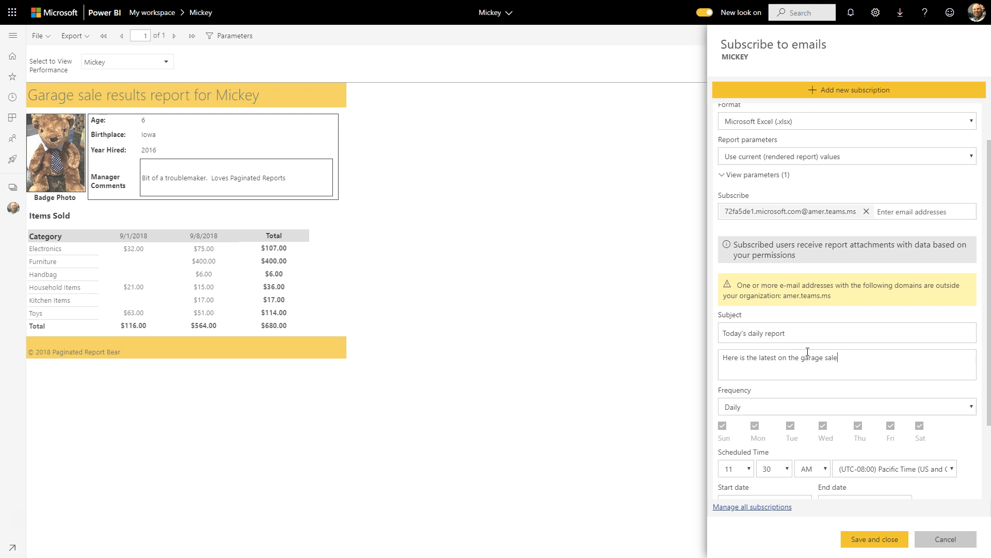
Step: Set frequency to Weekly on Mon–Fri, clear the inclusions, and save the subscription
{"action": "left_click", "coordinate": [845, 406]}
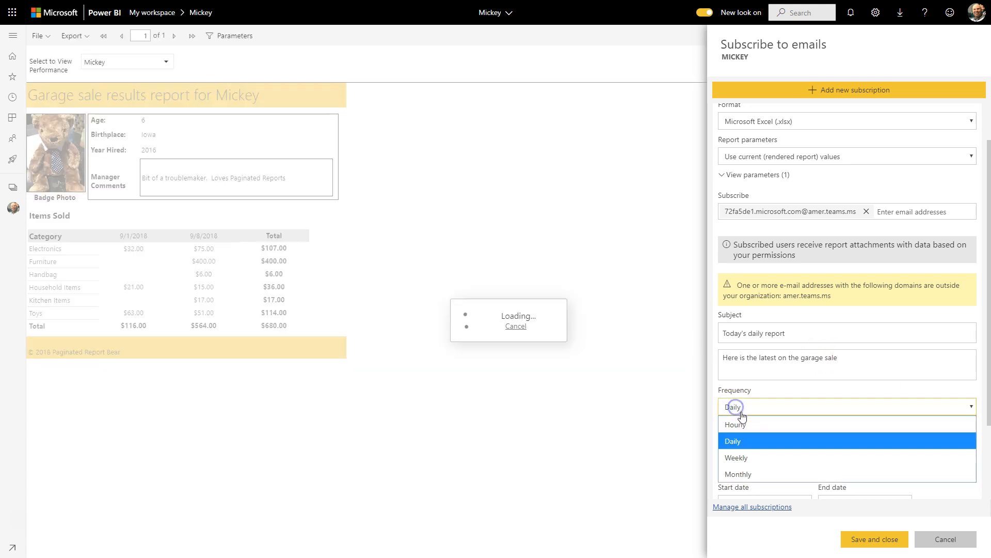
{"action": "left_click", "coordinate": [736, 457]}
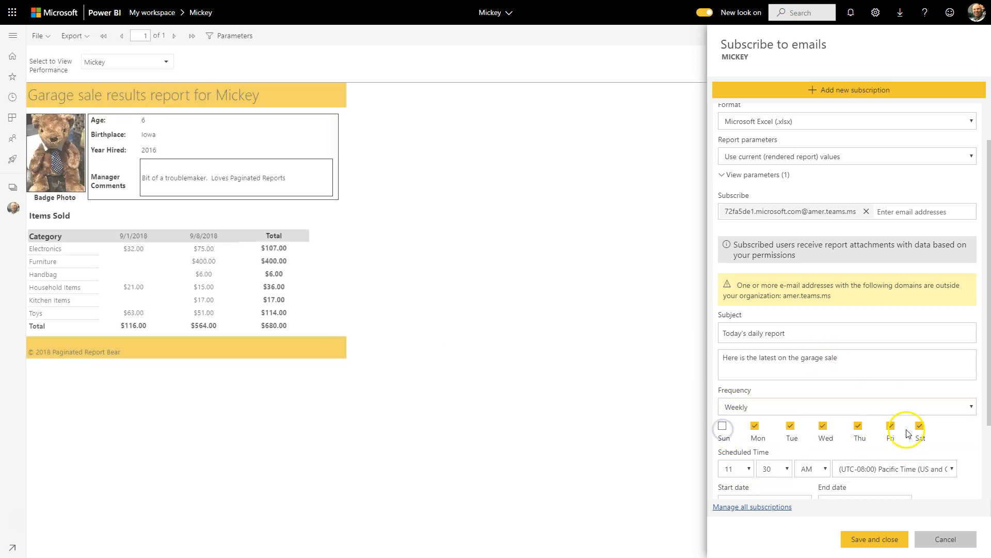
{"action": "scroll", "scroll_direction": "down", "scroll_amount": 3}
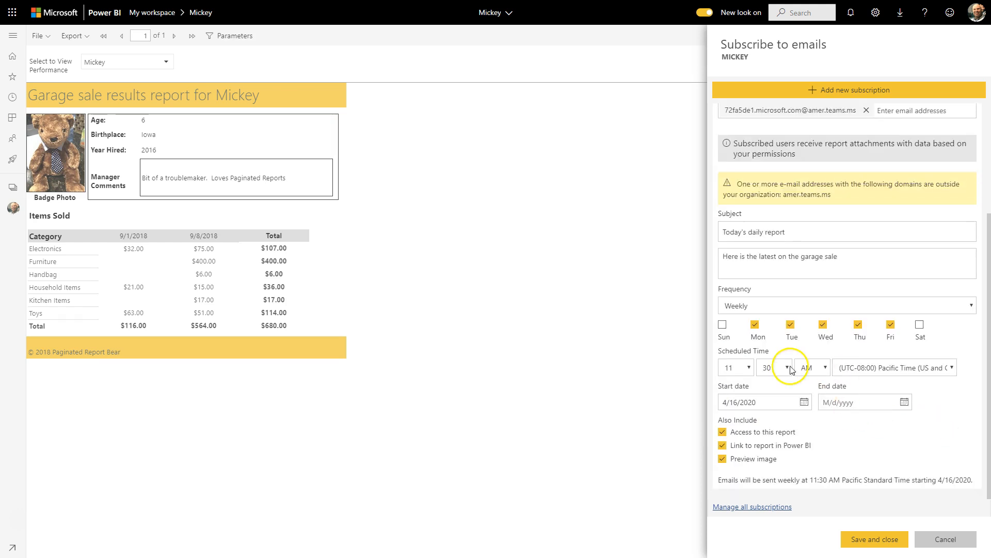
{"action": "mouse_move", "coordinate": [750, 440]}
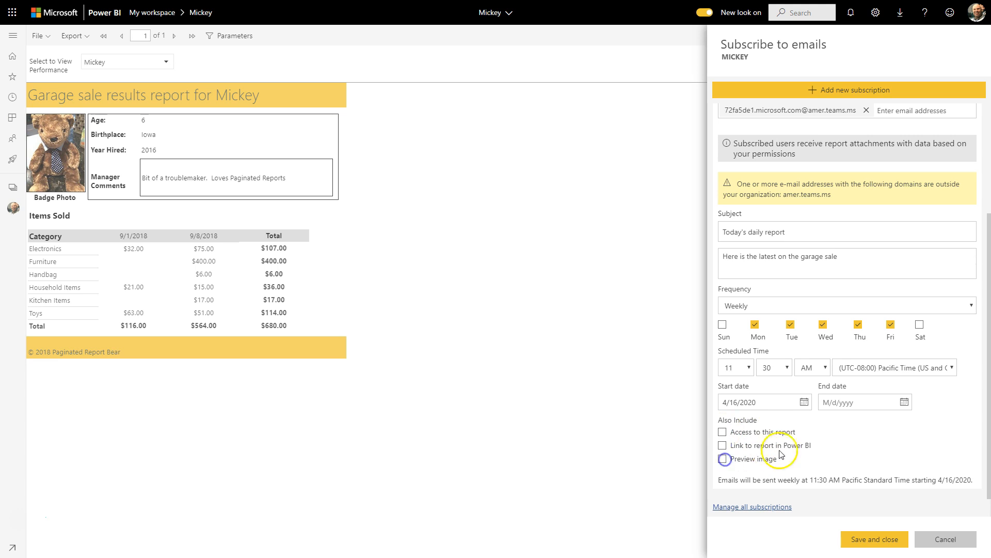
{"action": "mouse_move", "coordinate": [849, 406]}
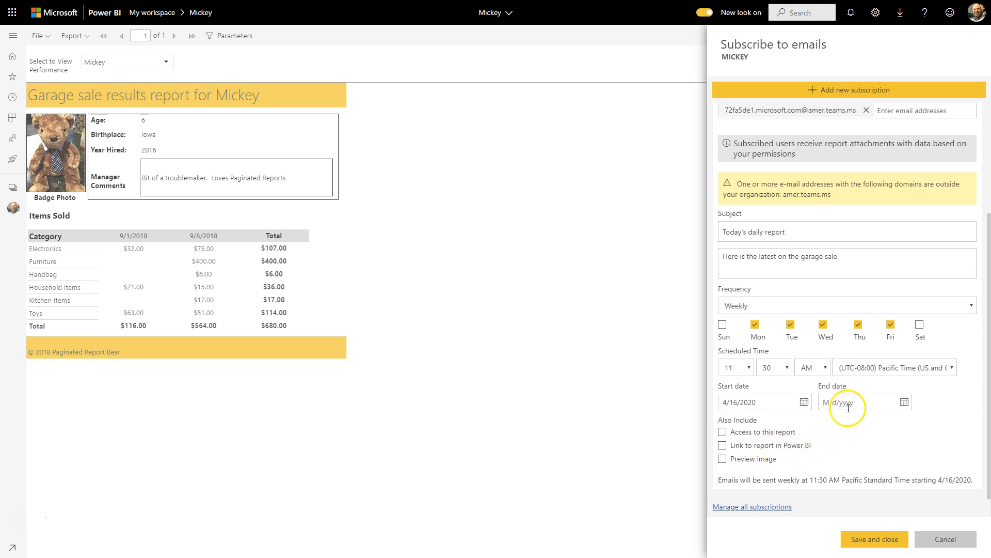
{"action": "scroll", "scroll_direction": "up", "scroll_amount": 3}
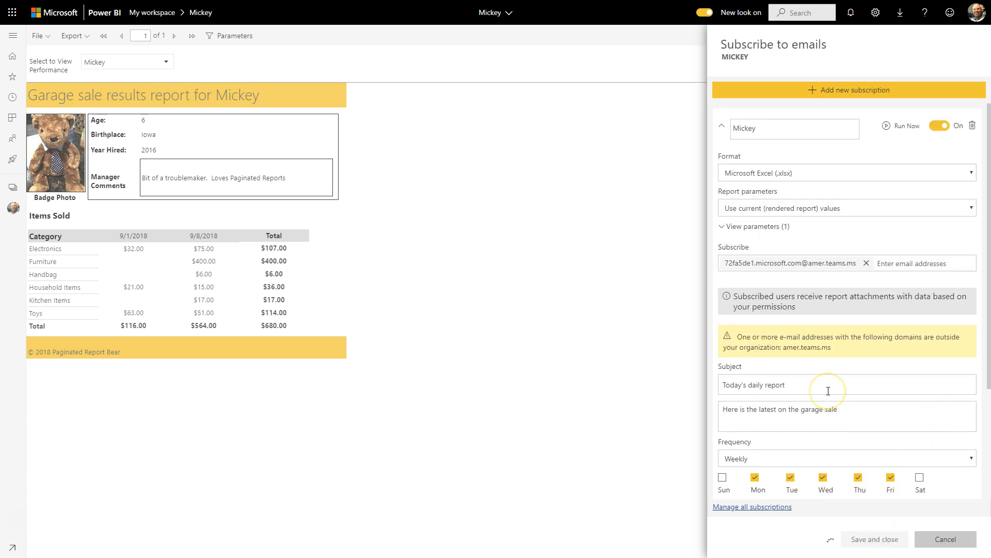
{"action": "left_click", "coordinate": [875, 539]}
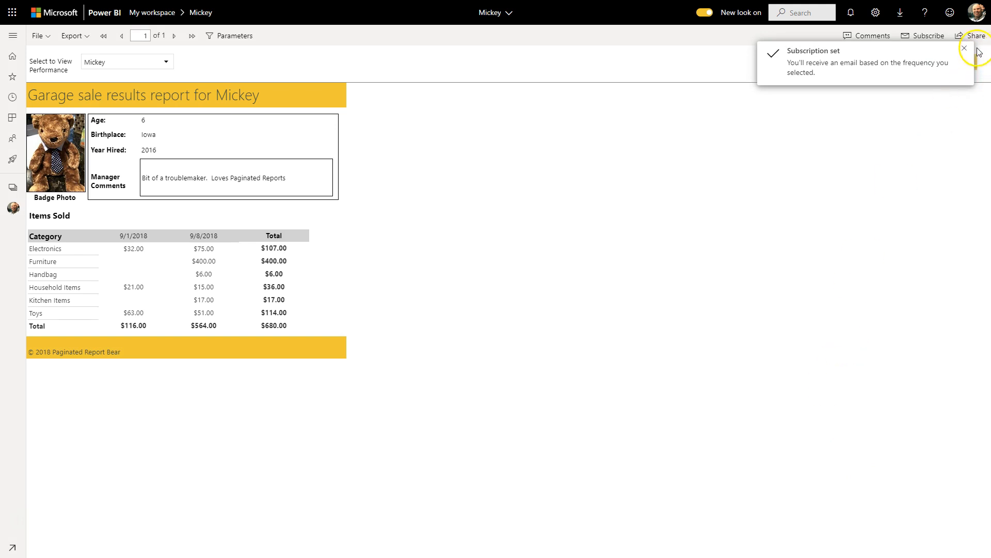
Step: Dismiss the 'Subscription set' notice and reopen the report's email subscriptions pane
{"action": "left_click", "coordinate": [963, 49]}
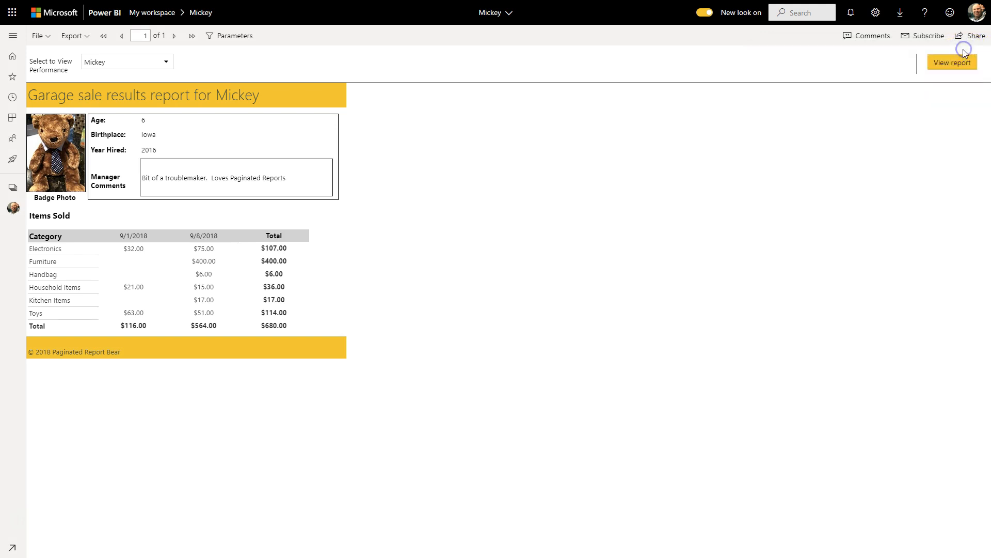
{"action": "mouse_move", "coordinate": [887, 105]}
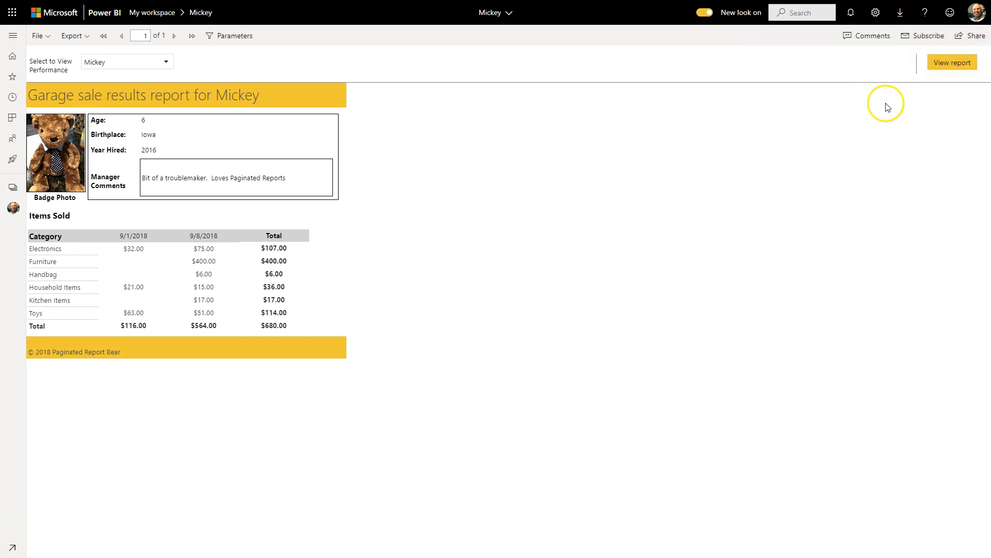
{"action": "mouse_move", "coordinate": [852, 133]}
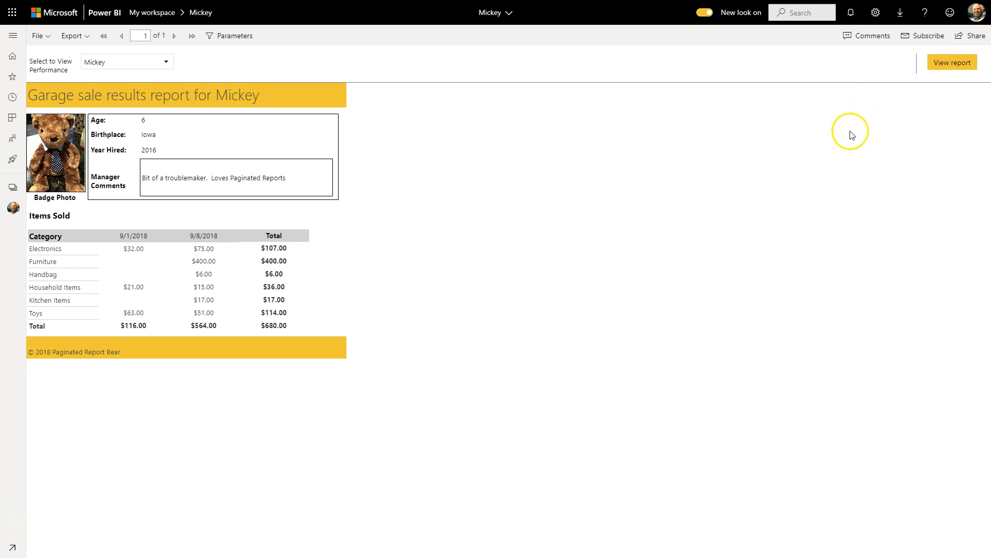
{"action": "mouse_move", "coordinate": [915, 42]}
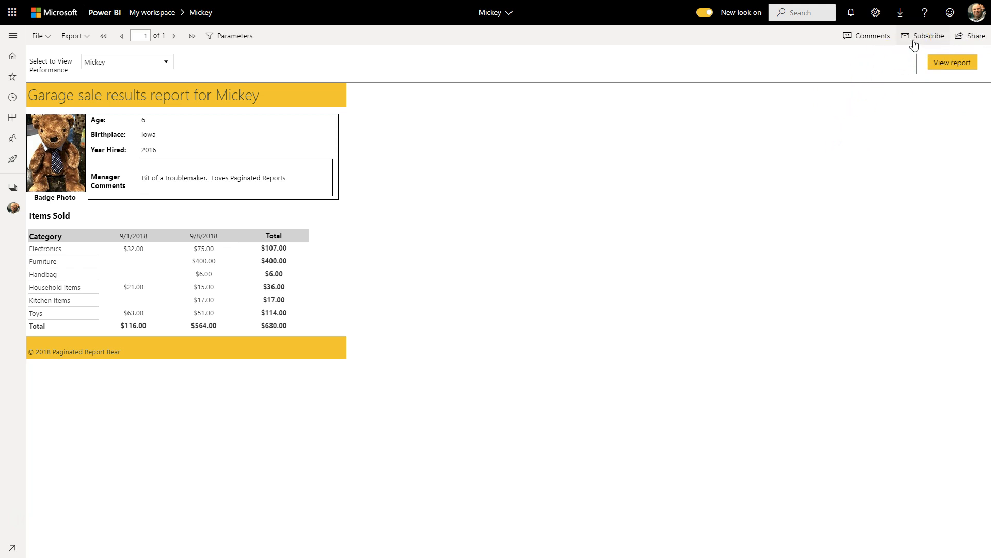
{"action": "left_click", "coordinate": [927, 36]}
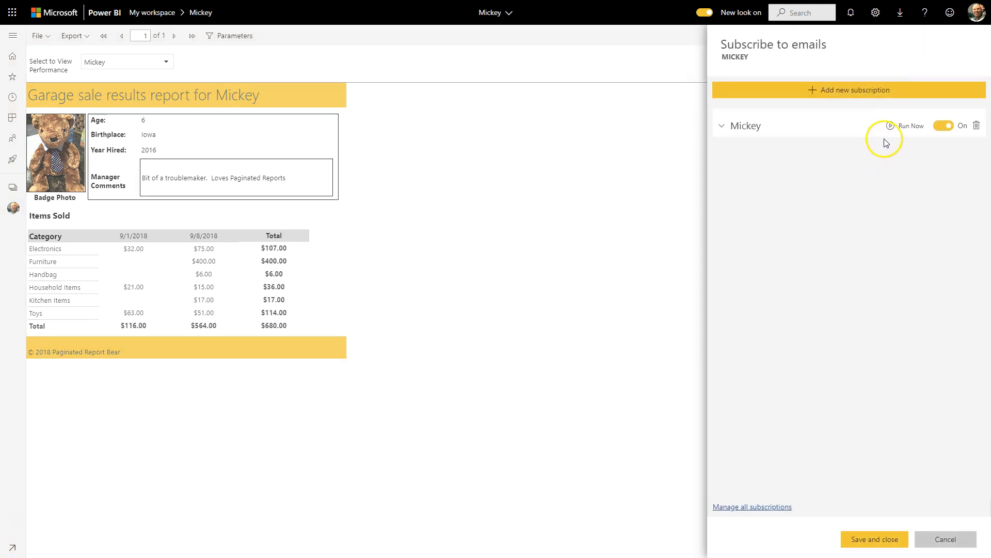
Step: Run the Mickey subscription now and dismiss the Success notice
{"action": "left_click", "coordinate": [890, 126]}
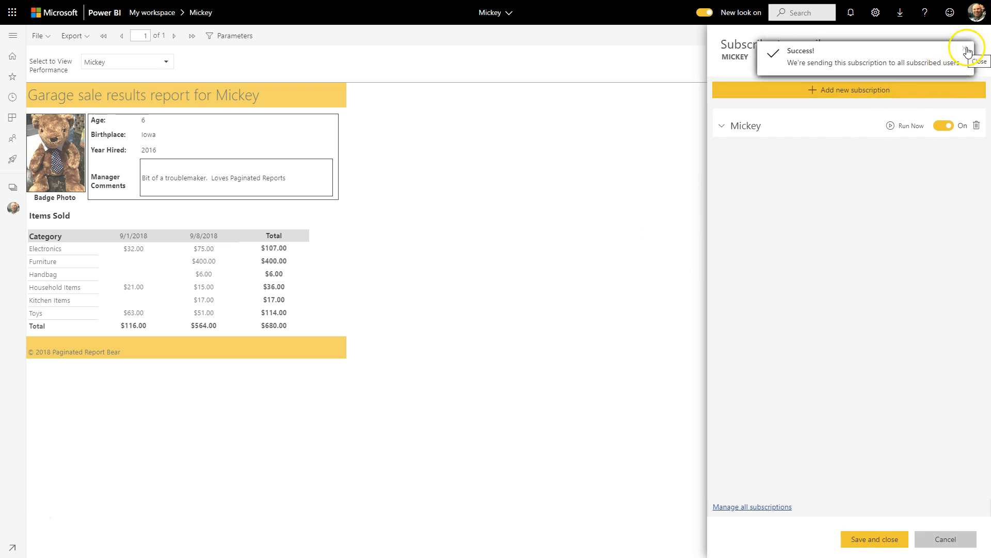
{"action": "left_click", "coordinate": [978, 62]}
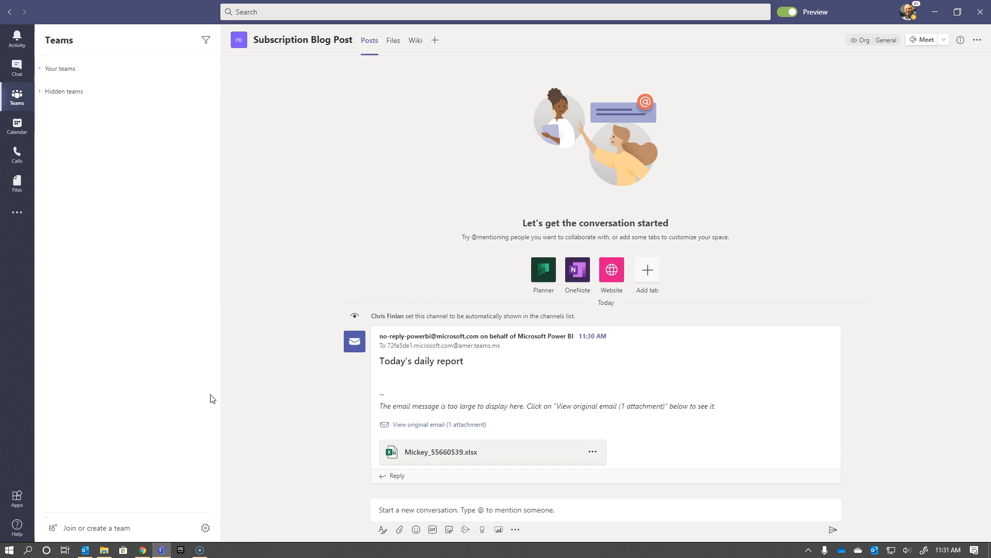
{"action": "mouse_move", "coordinate": [477, 385]}
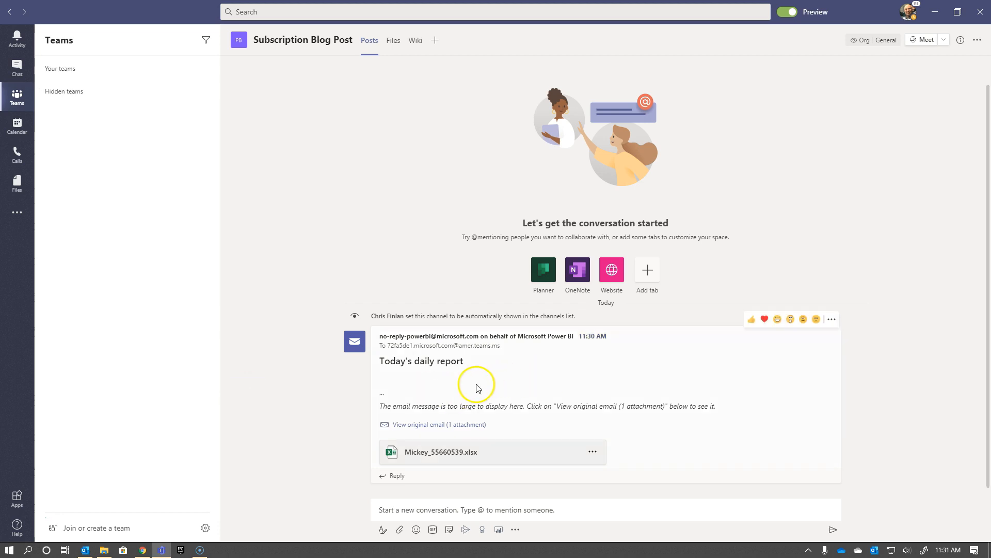
{"action": "mouse_move", "coordinate": [435, 457]}
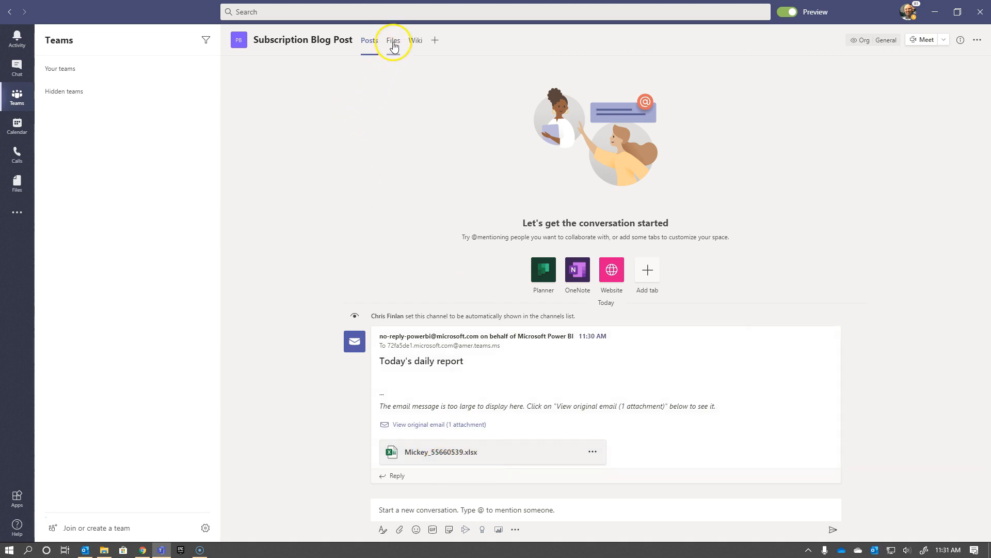
{"action": "left_click", "coordinate": [393, 40]}
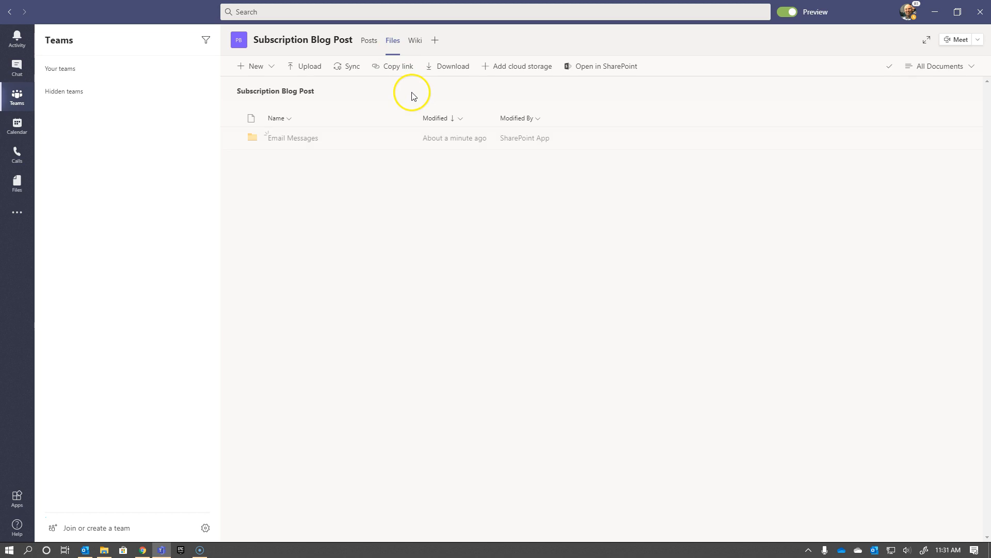
{"action": "mouse_move", "coordinate": [285, 145]}
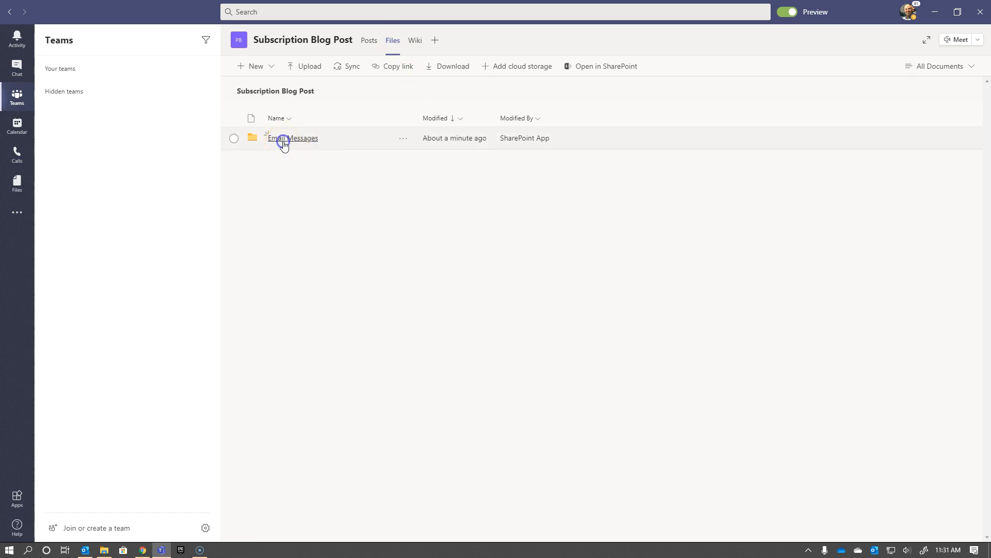
{"action": "left_click", "coordinate": [295, 138]}
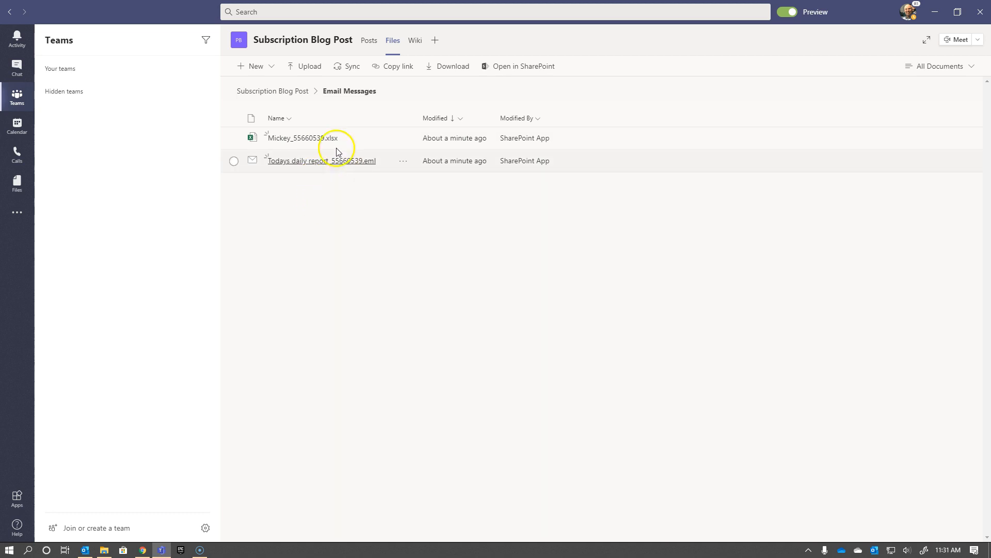
{"action": "mouse_move", "coordinate": [303, 137]}
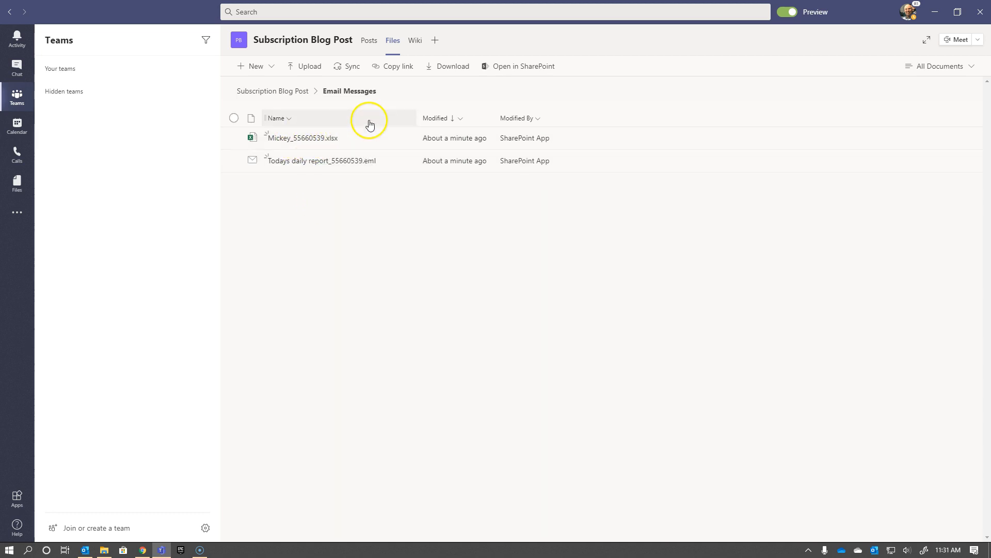
{"action": "mouse_move", "coordinate": [376, 221]}
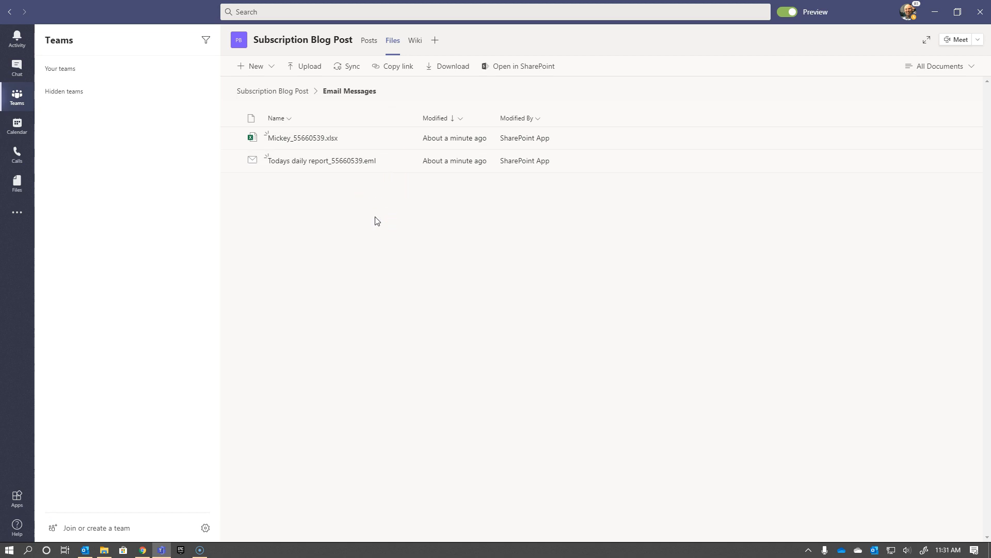
{"action": "mouse_move", "coordinate": [311, 157]}
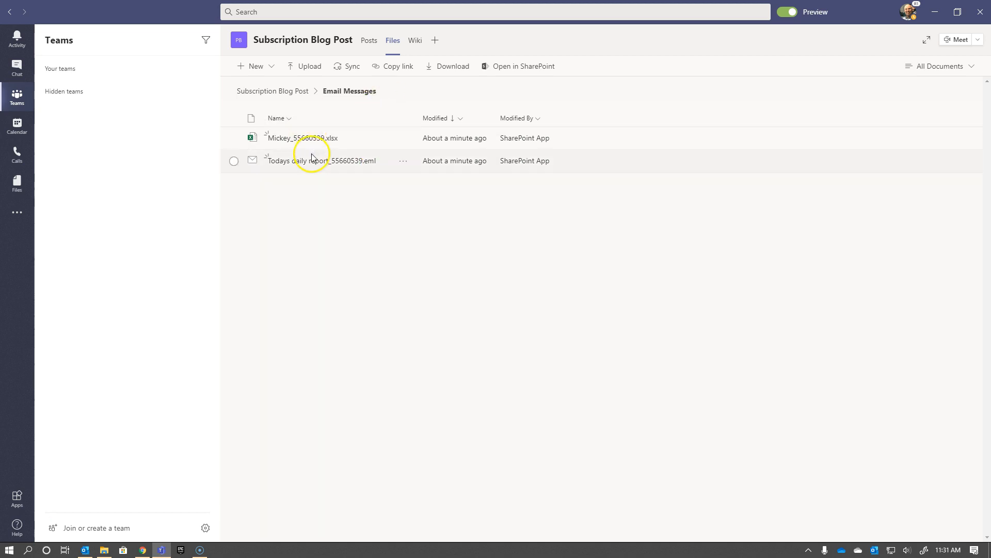
{"action": "left_click", "coordinate": [370, 40]}
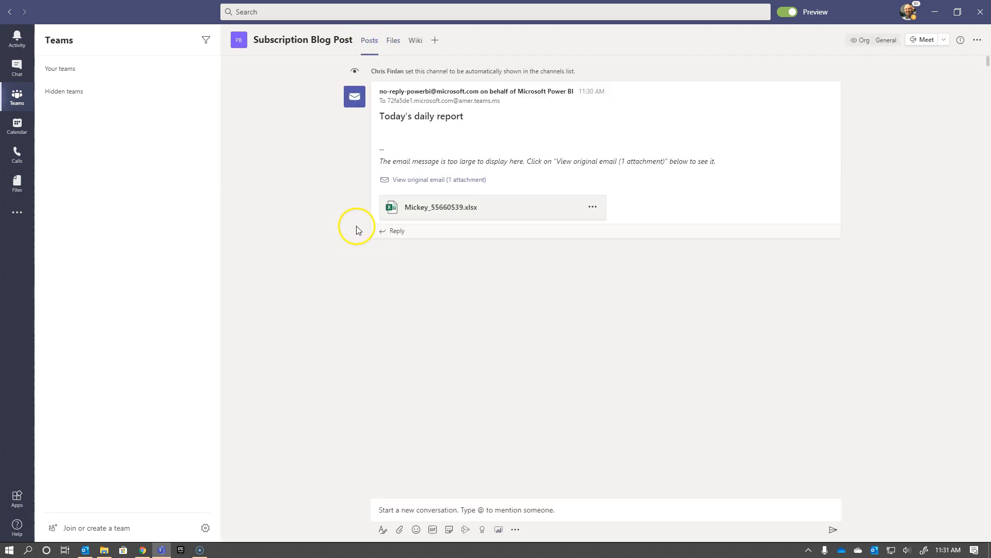
{"action": "left_click", "coordinate": [440, 206]}
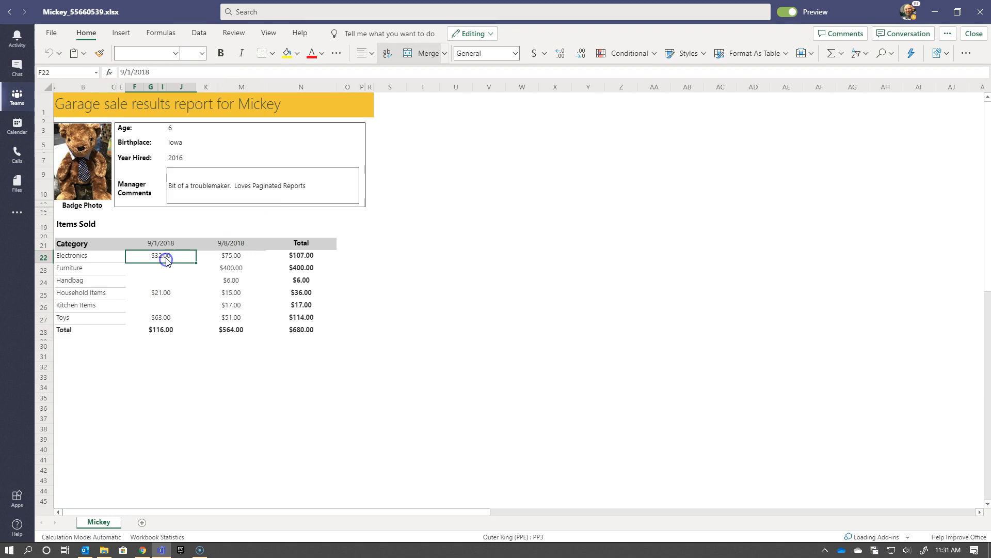
Step: Enter 1000 as the Electronics 9/1/2018 sales value in cell F22
{"action": "type", "text": "1000"}
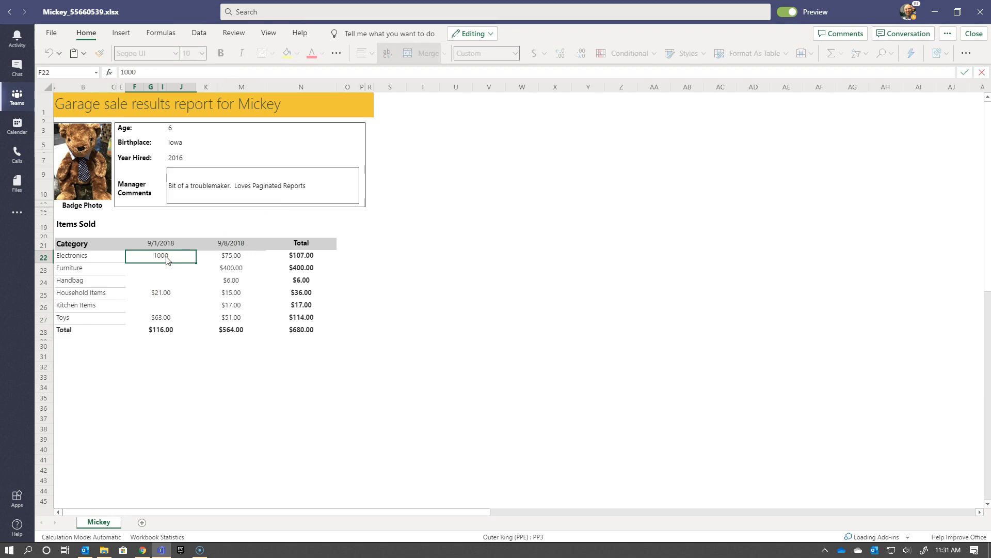
{"action": "key", "text": "Return"}
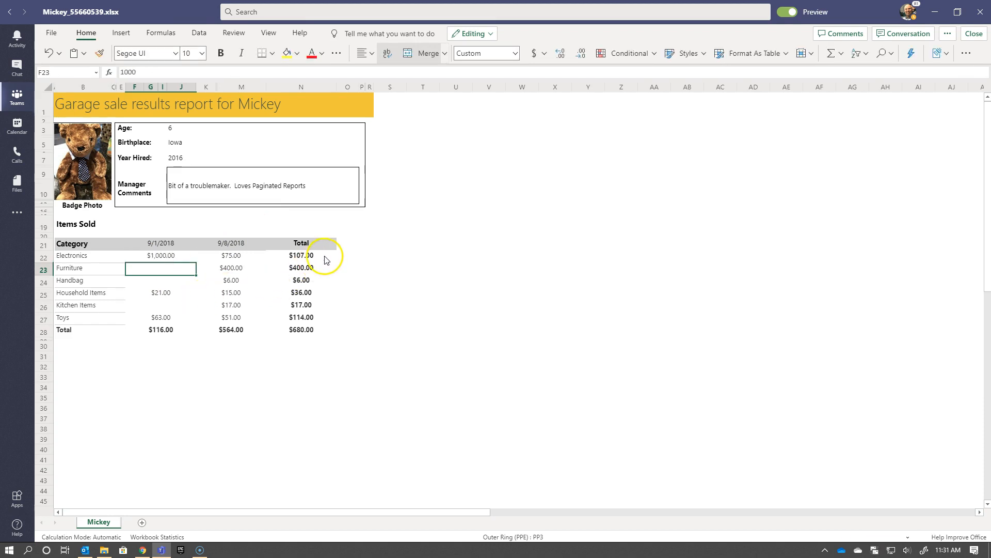
{"action": "mouse_move", "coordinate": [355, 271]}
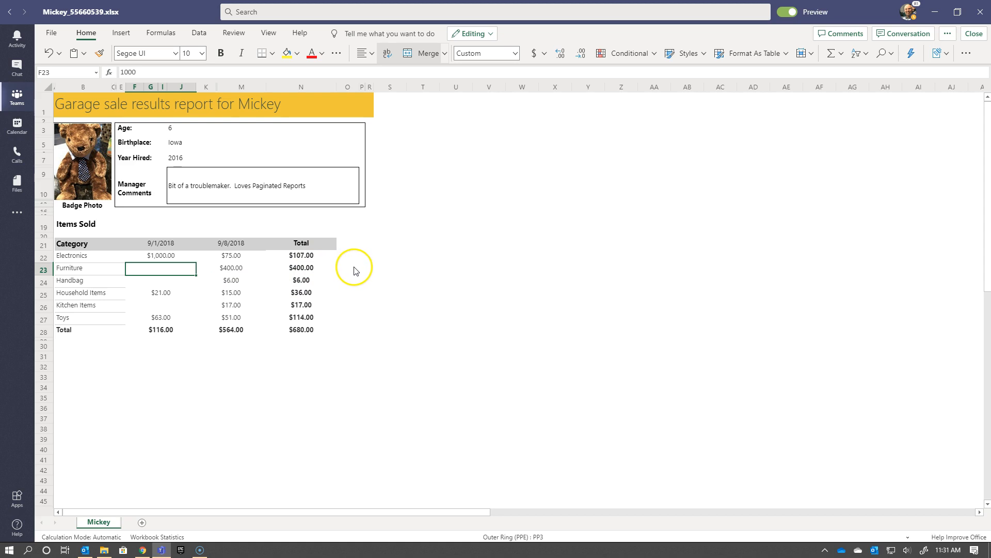
{"action": "mouse_move", "coordinate": [379, 256]}
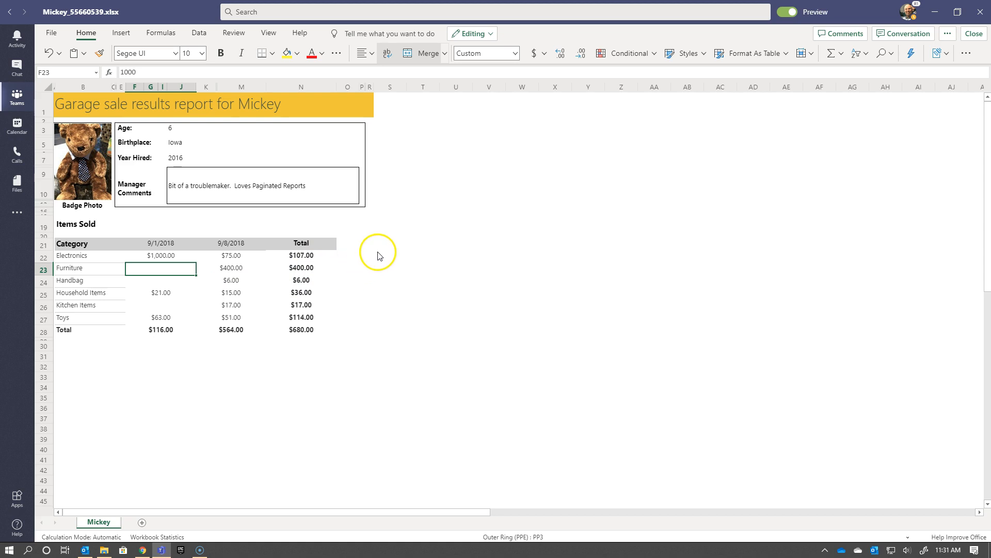
{"action": "mouse_move", "coordinate": [379, 255]}
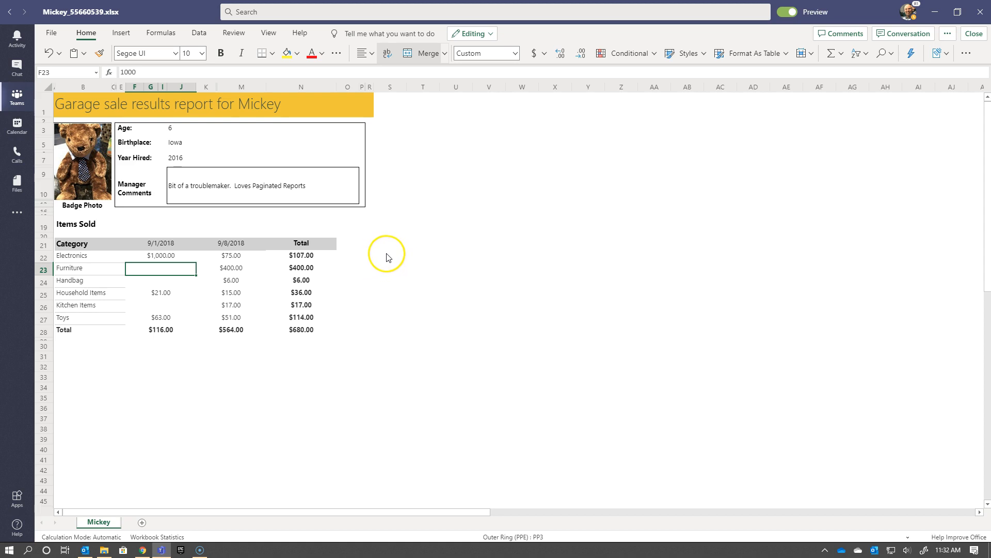
{"action": "mouse_move", "coordinate": [397, 265]}
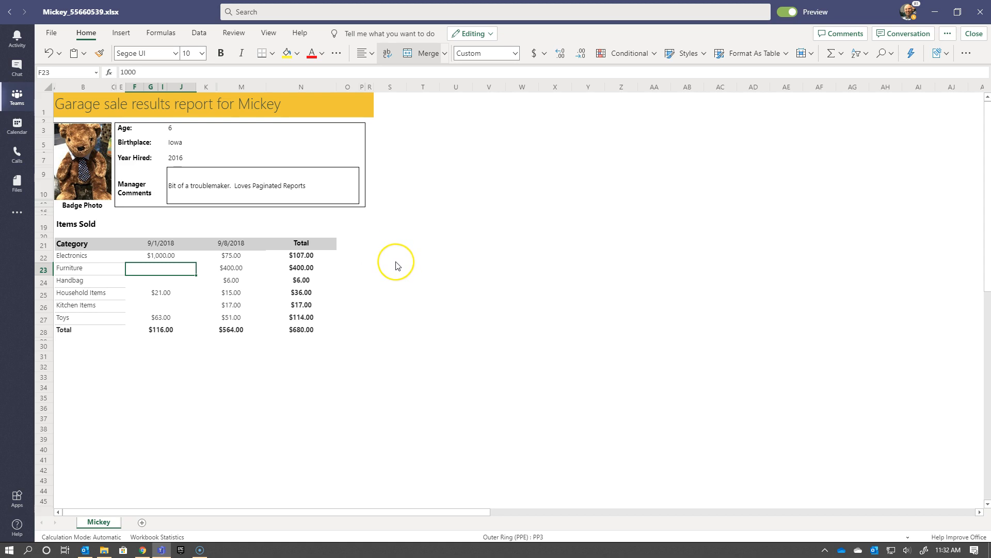
{"action": "mouse_move", "coordinate": [405, 256]}
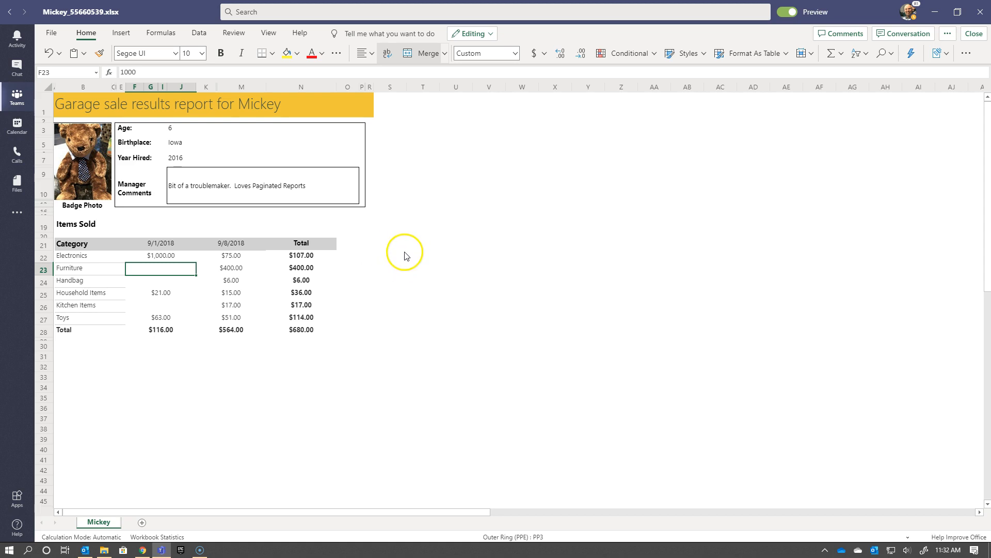
{"action": "mouse_move", "coordinate": [268, 427]}
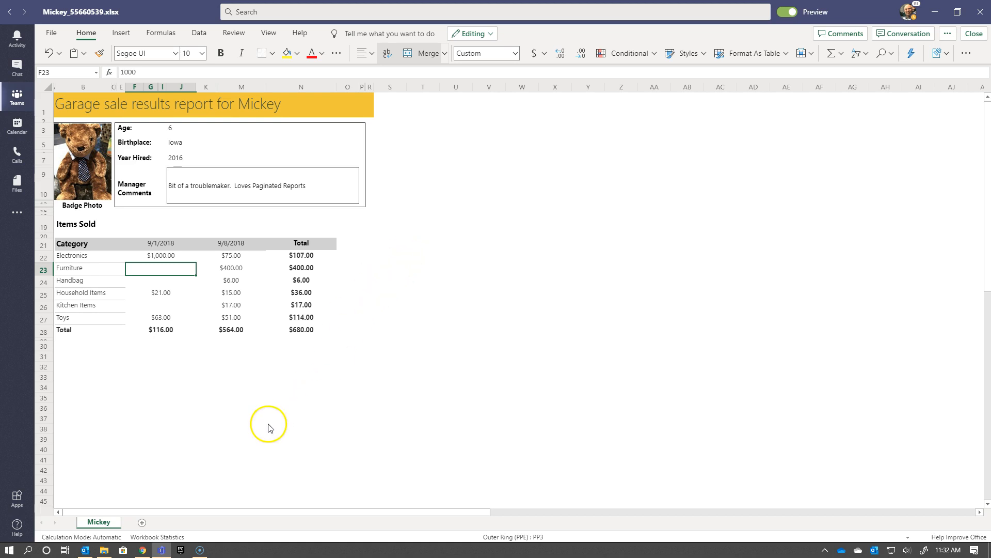